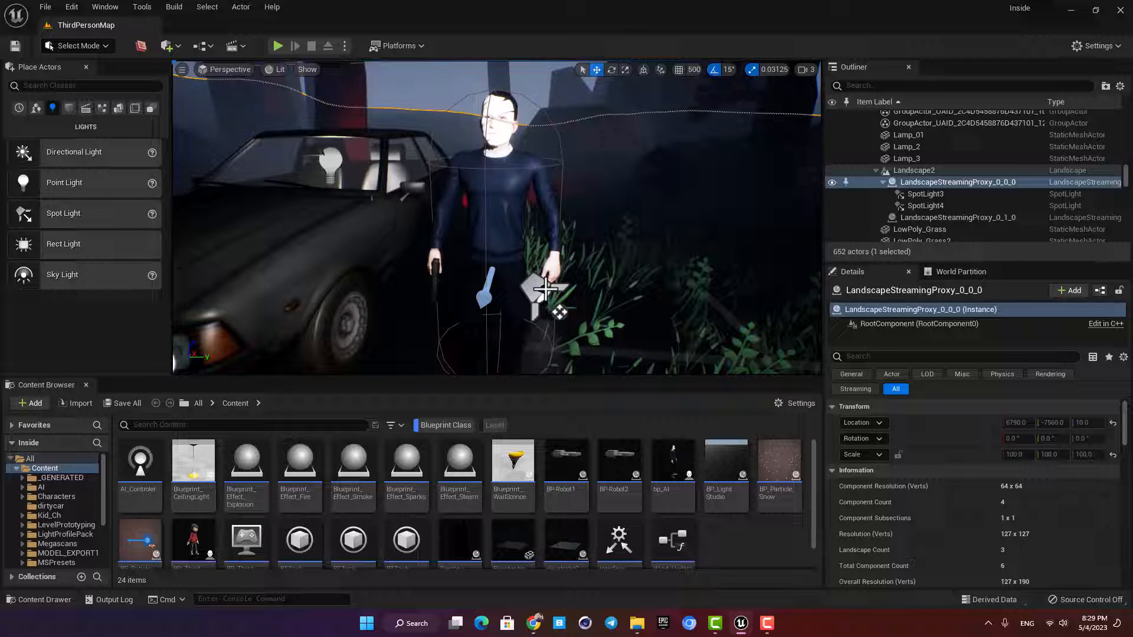
# - Open the bp_AI character blueprint in a tab next to ThirdPersonMap
pyautogui.click(277, 45)
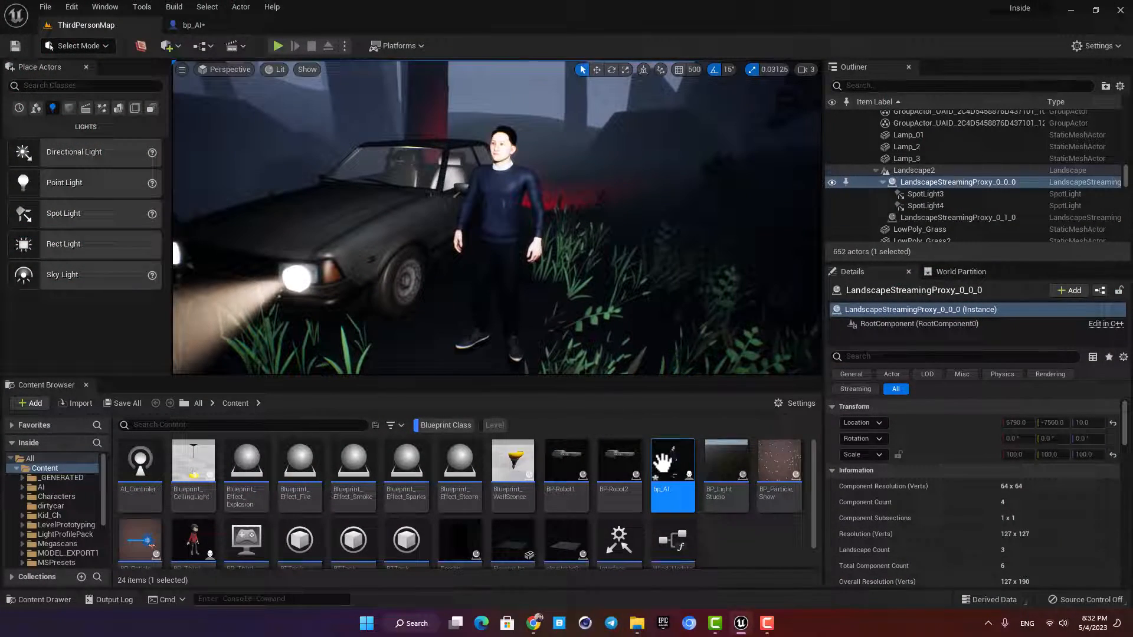
# - Add a StaticMesh component to bp_AI that uses the Mask_Mask_2 mesh
pyautogui.doubleClick(671, 463)
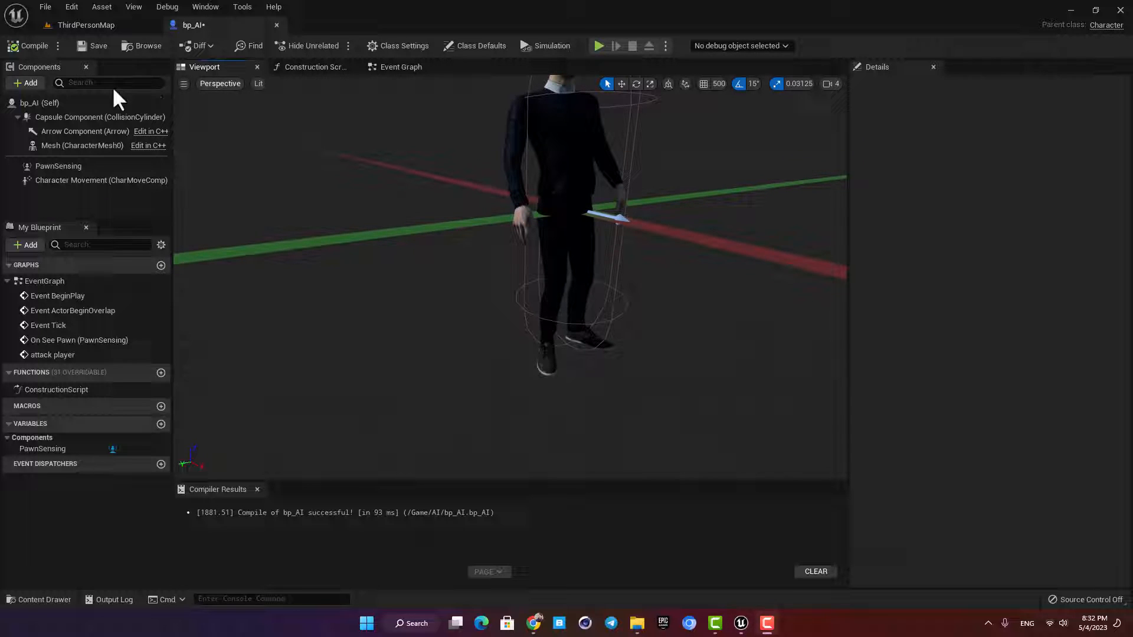
pyautogui.click(26, 83)
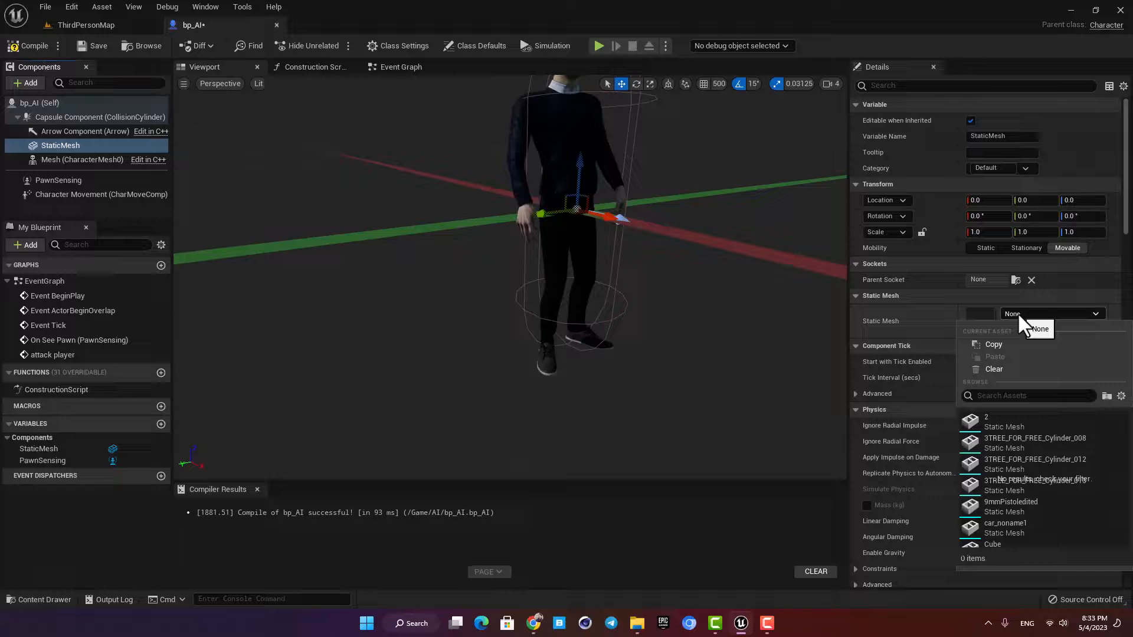
pyautogui.write('mask')
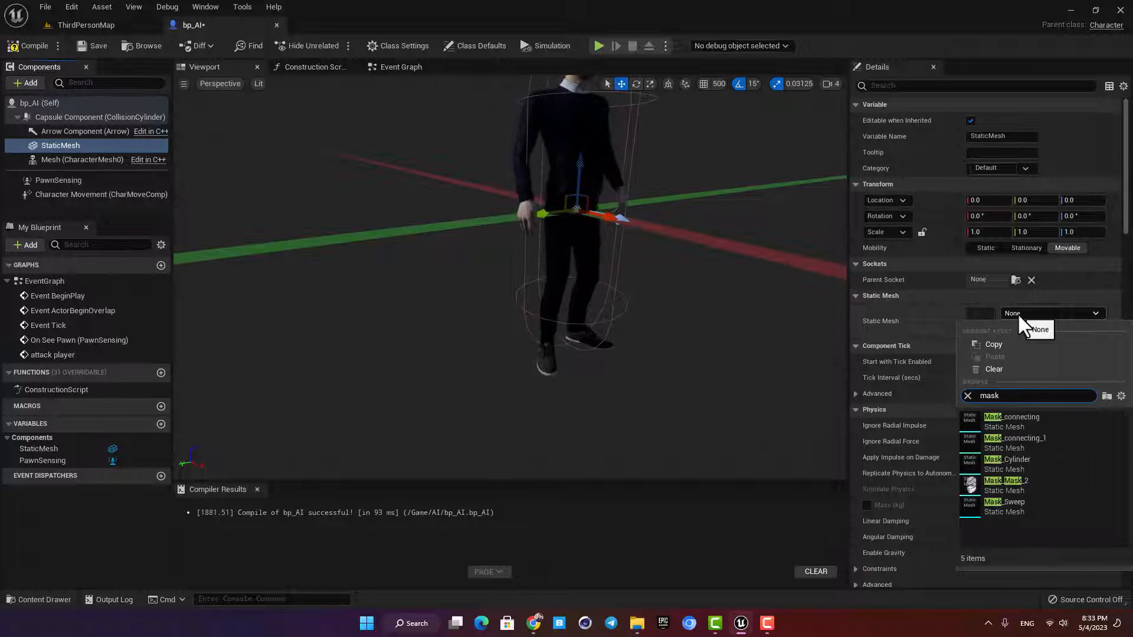
pyautogui.click(1005, 480)
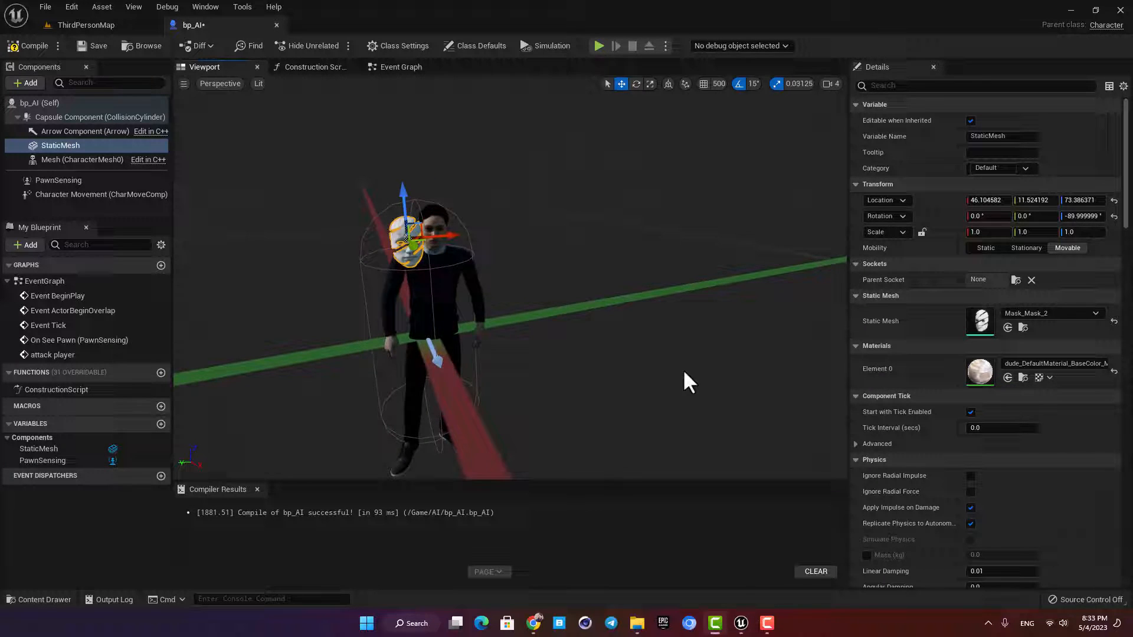
# - Parent the mask StaticMesh under CharacterMesh0, trying socket 'Head' before clearing it
pyautogui.click(598, 45)
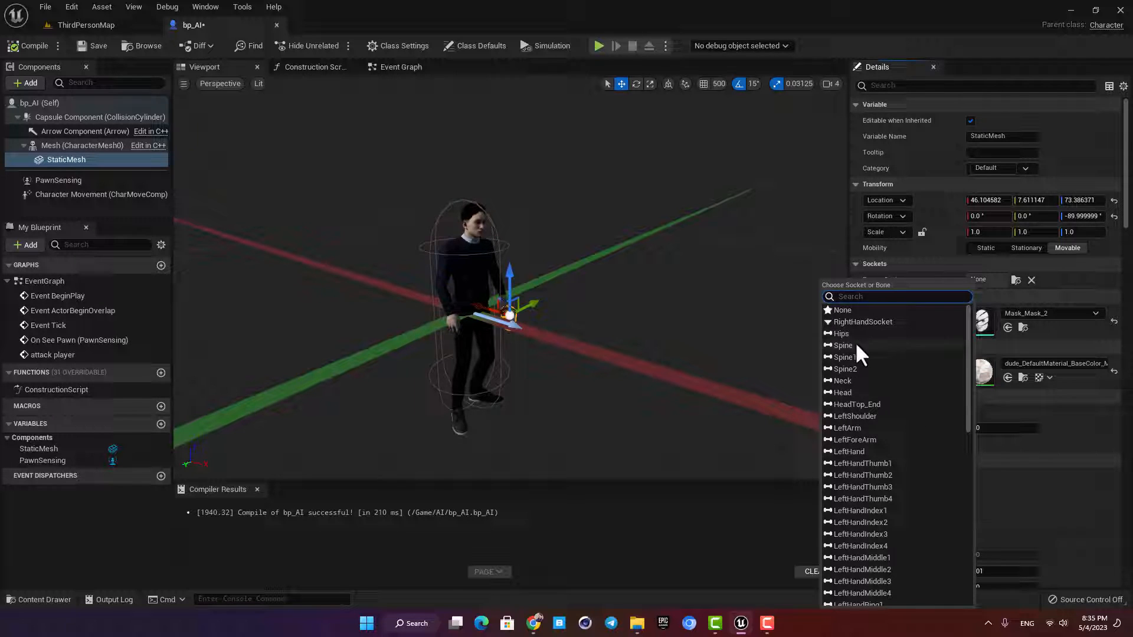
pyautogui.click(843, 392)
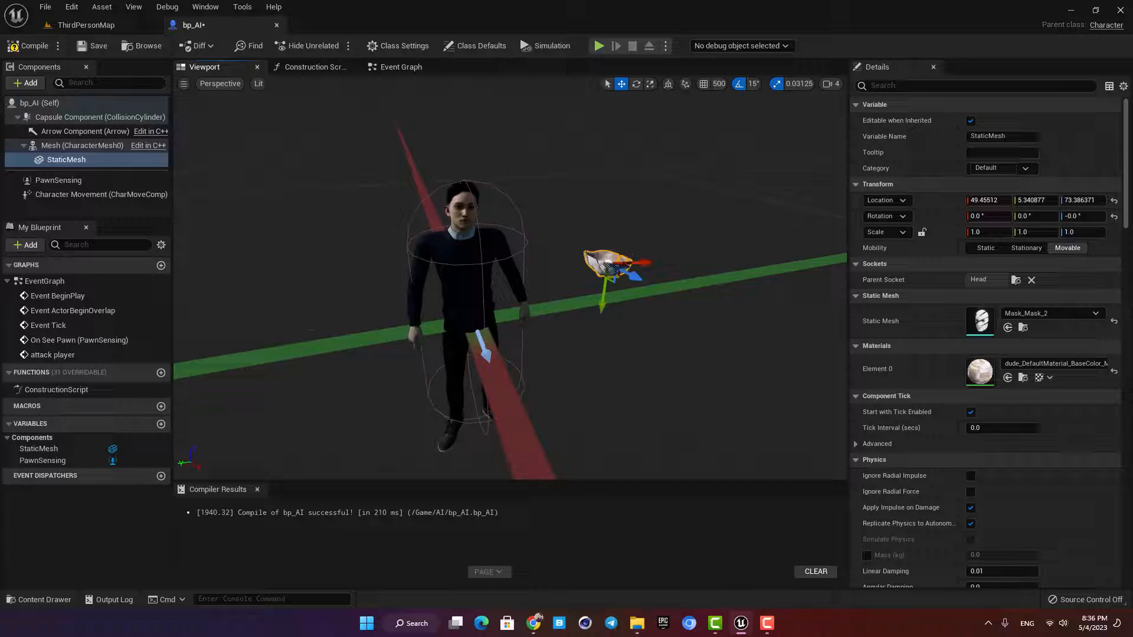
pyautogui.click(1032, 280)
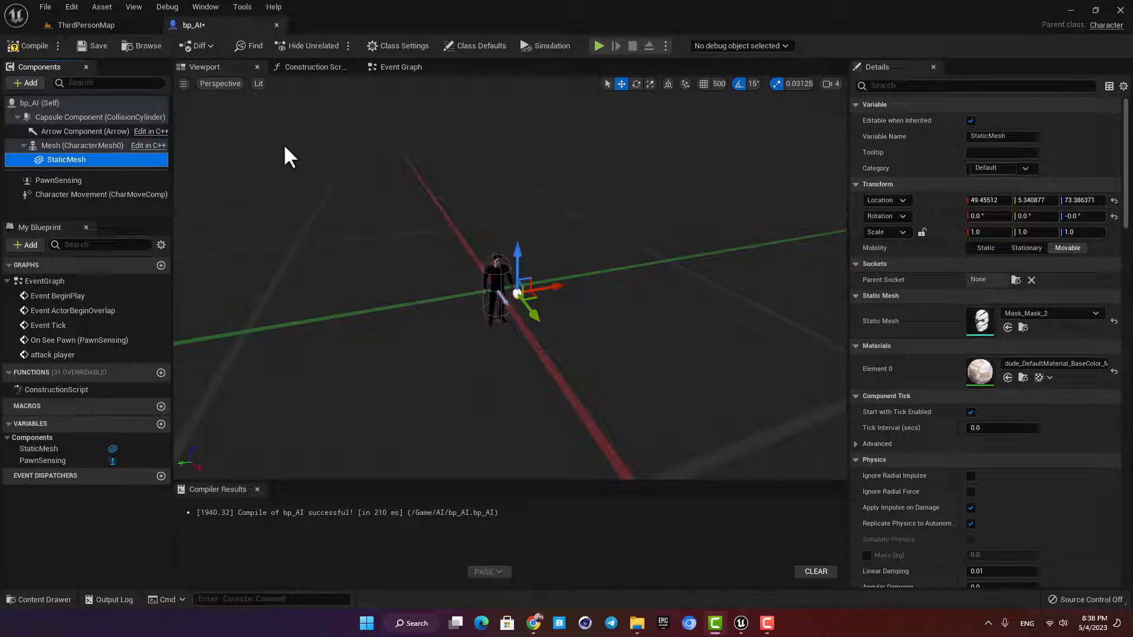
# - Add a HeadSocket under the Head bone in the Breathing_Idle skeleton
pyautogui.click(82, 146)
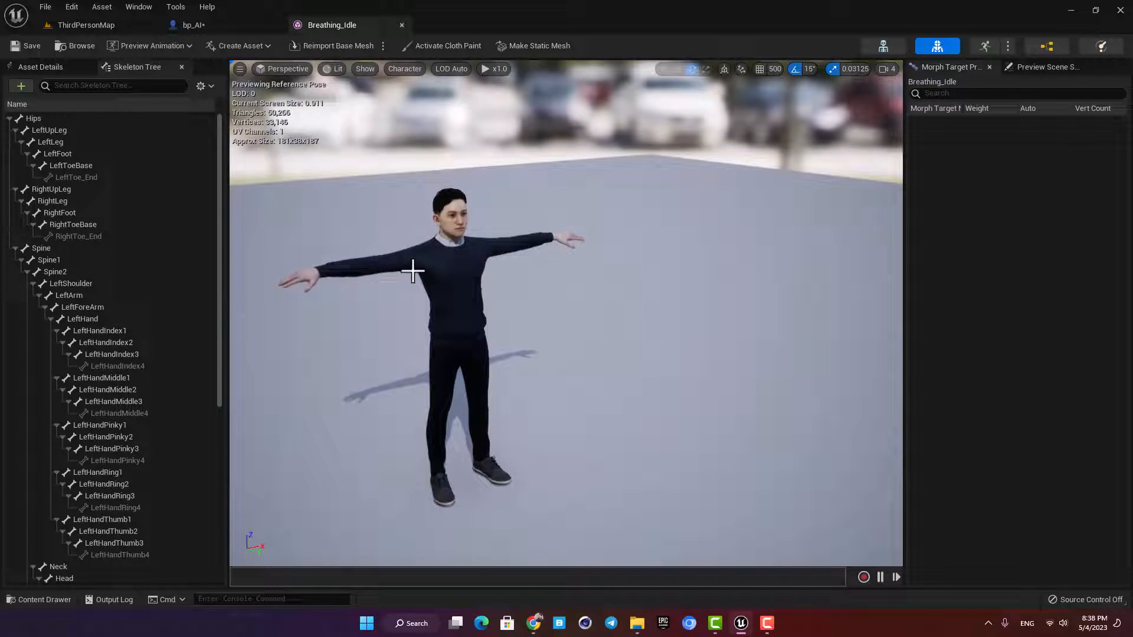
pyautogui.rightClick(65, 522)
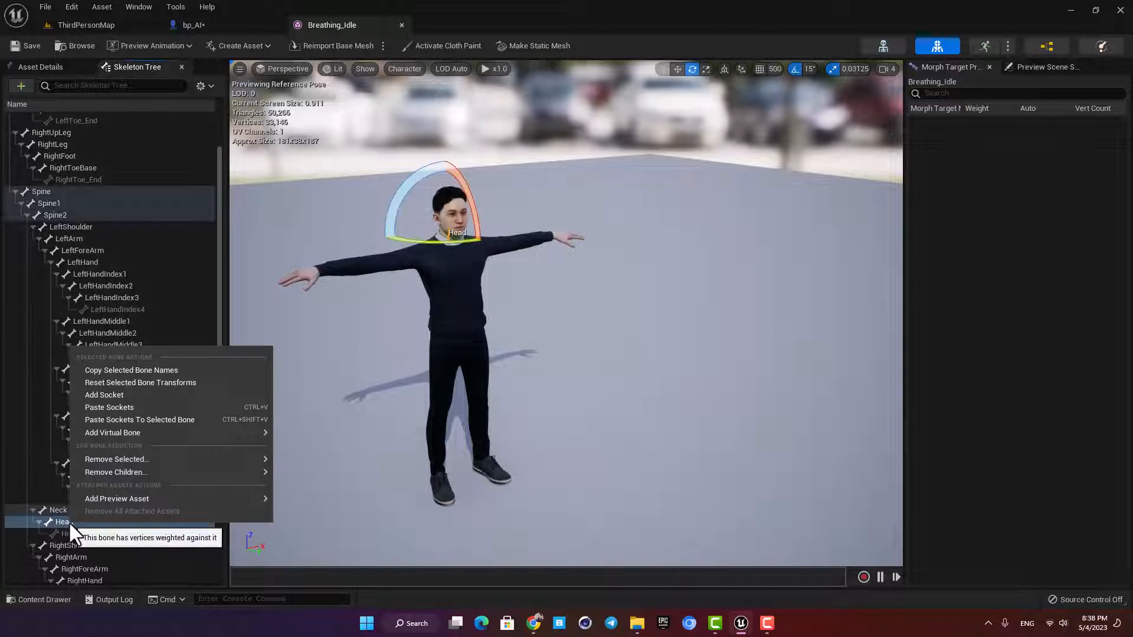
pyautogui.moveTo(104, 395)
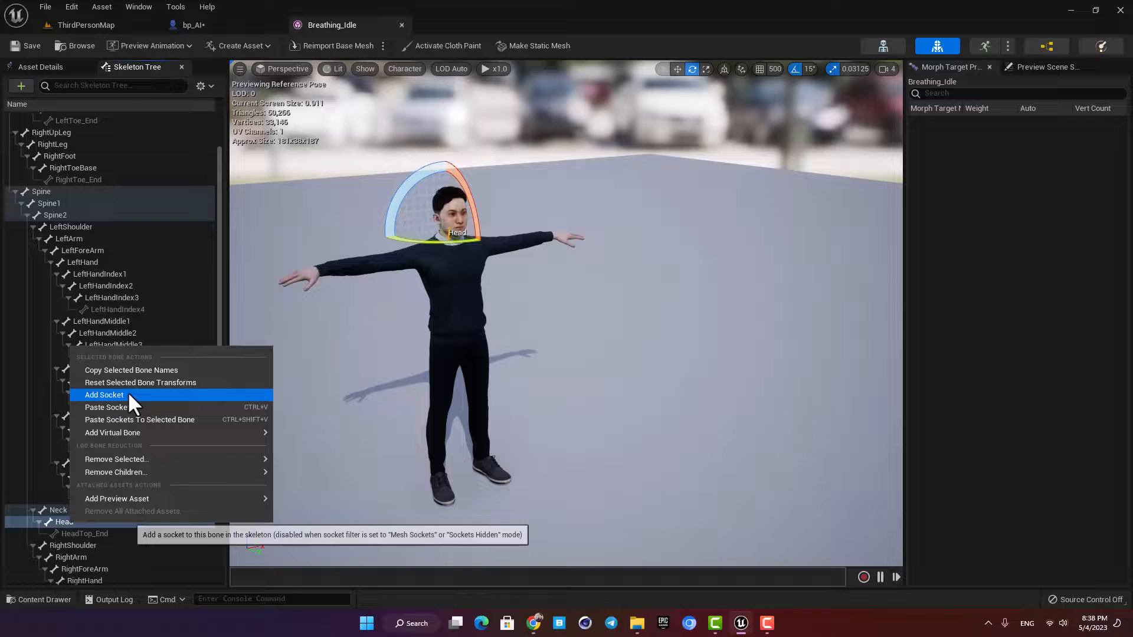
pyautogui.click(104, 394)
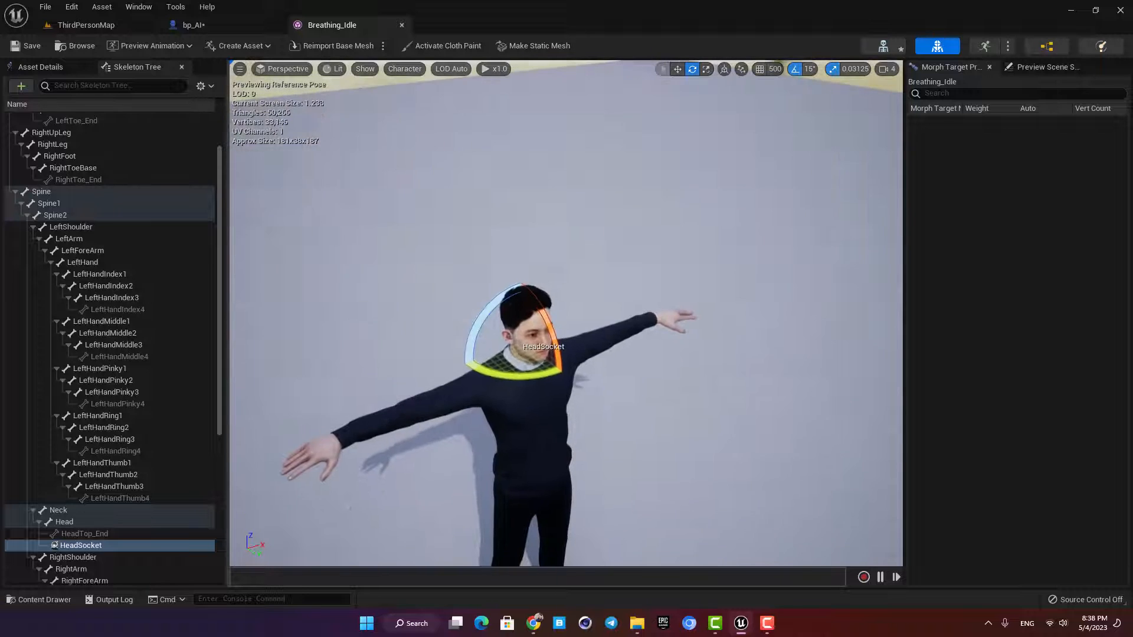
pyautogui.moveTo(81, 546)
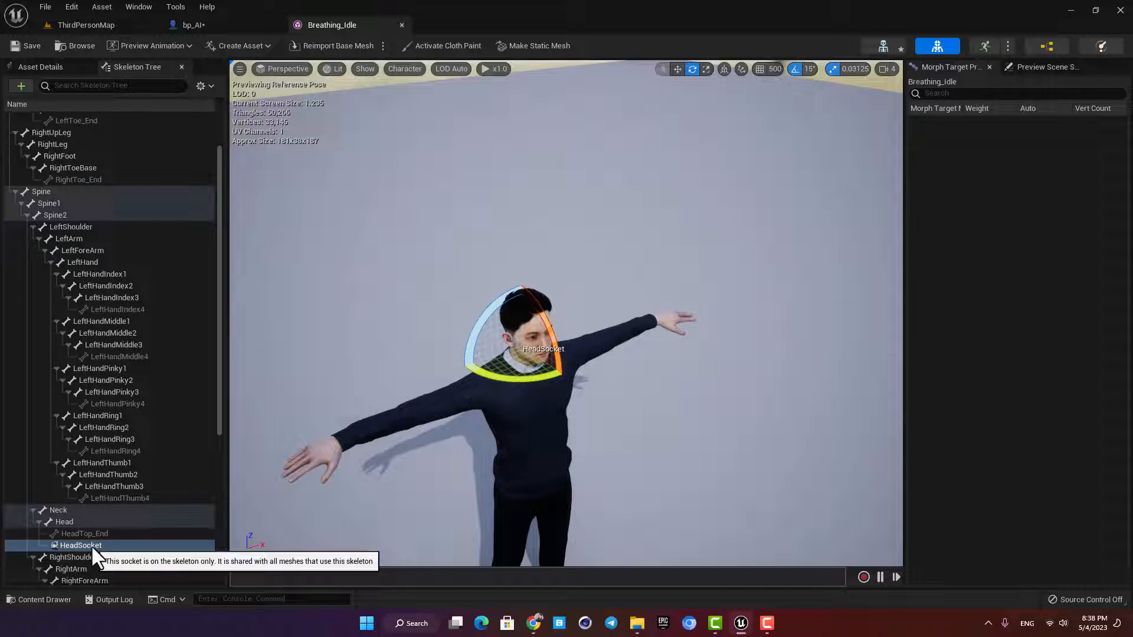
# - Preview Mask_Mask_2 on HeadSocket and position the socket so the mask covers the face
pyautogui.rightClick(81, 544)
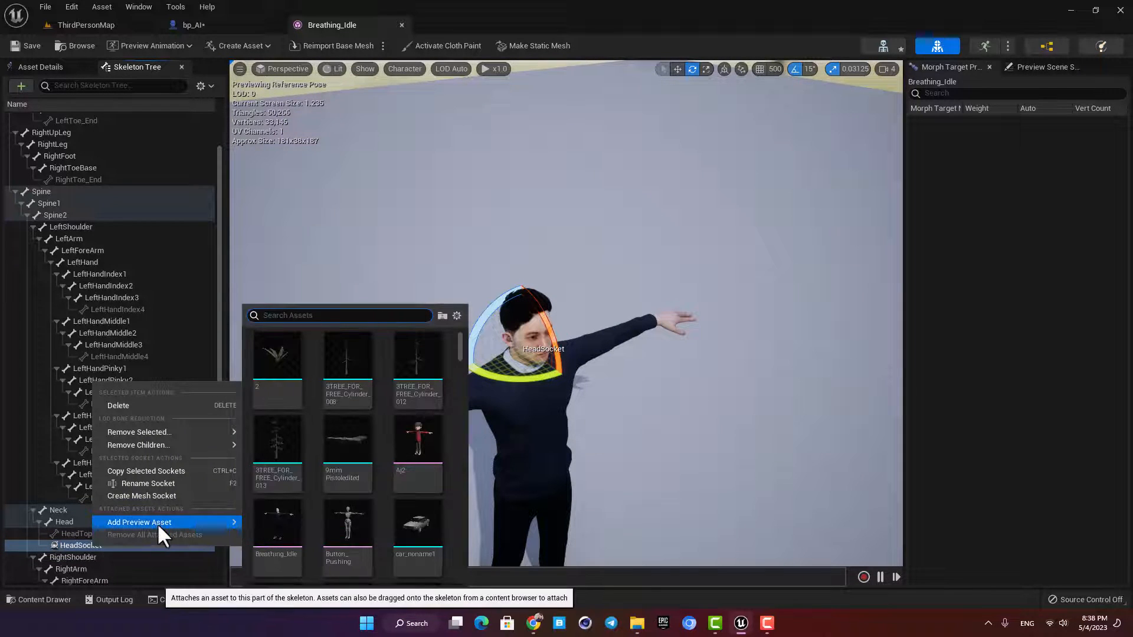
pyautogui.write('ma')
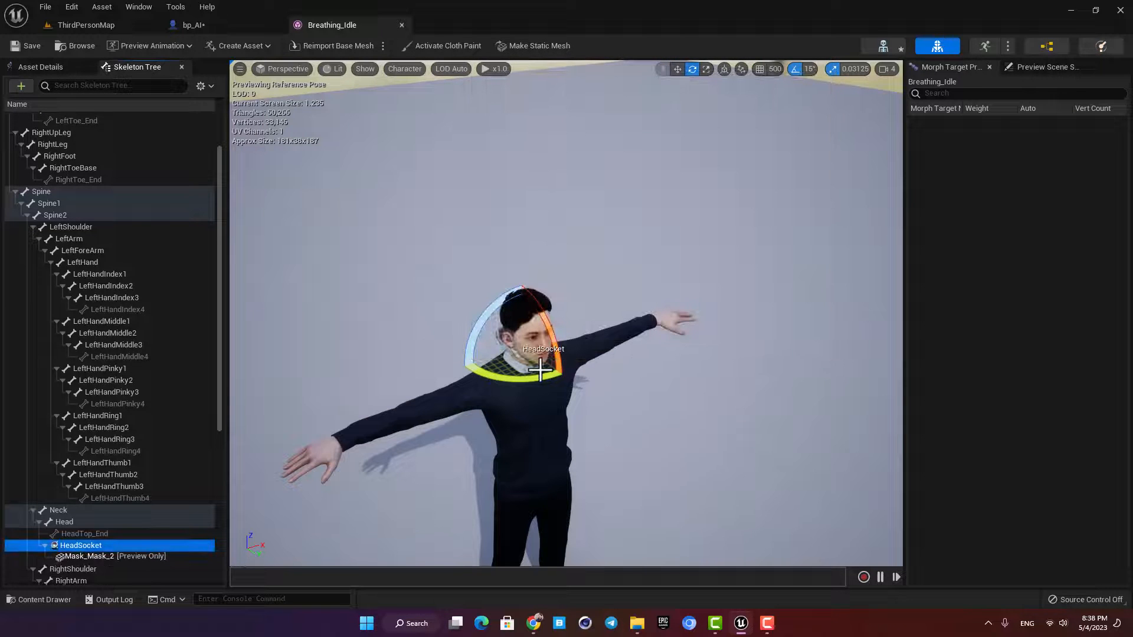
pyautogui.click(677, 68)
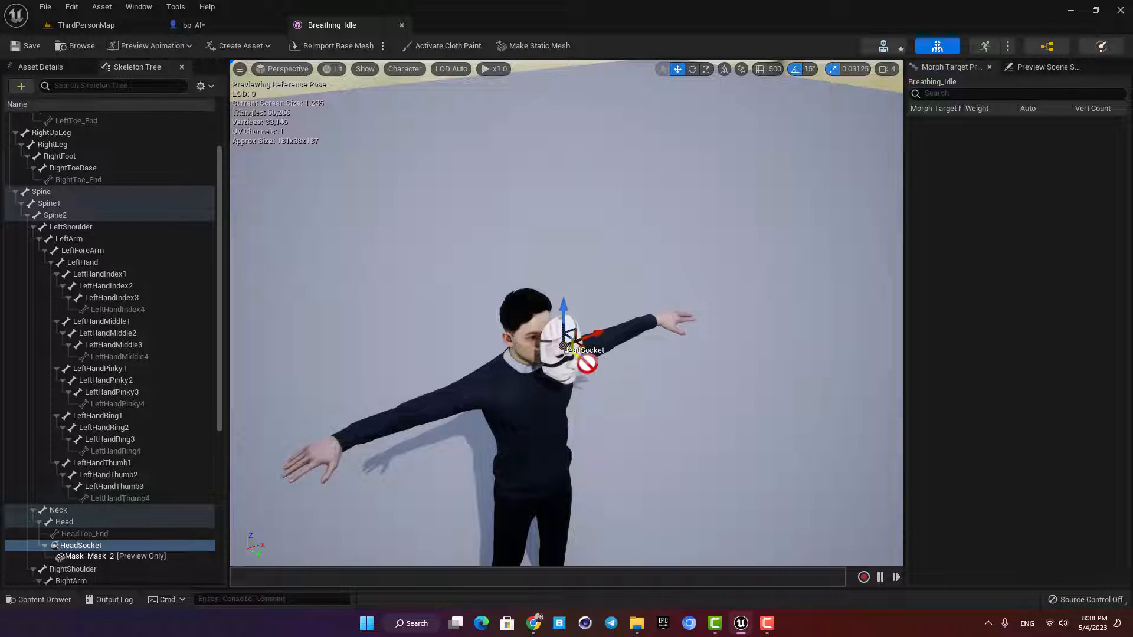
pyautogui.scroll(3)
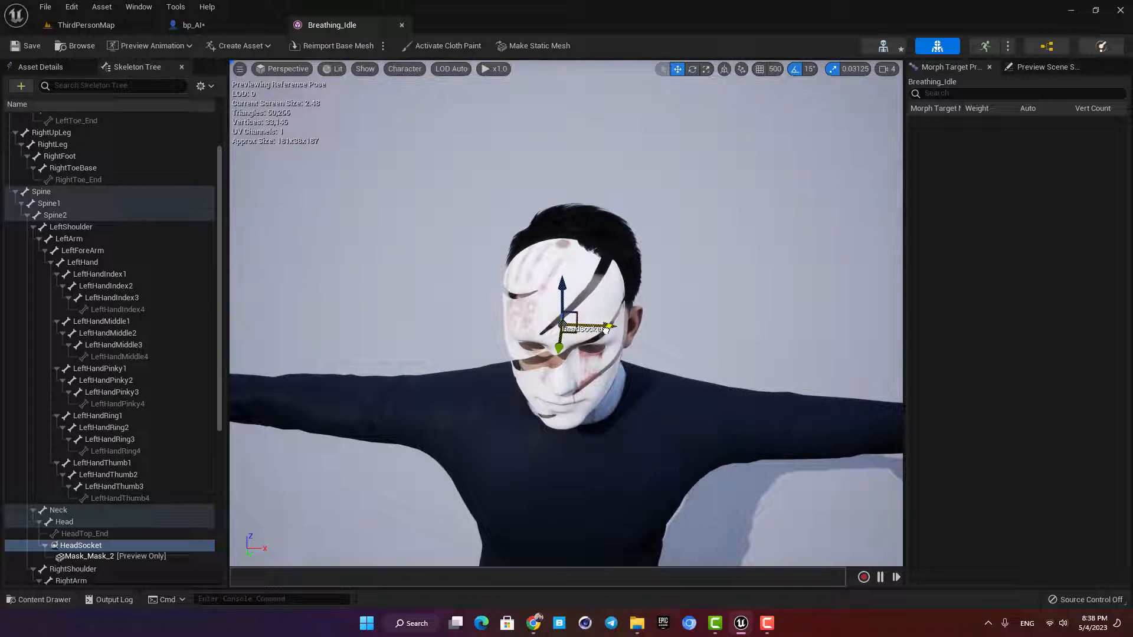
pyautogui.click(85, 25)
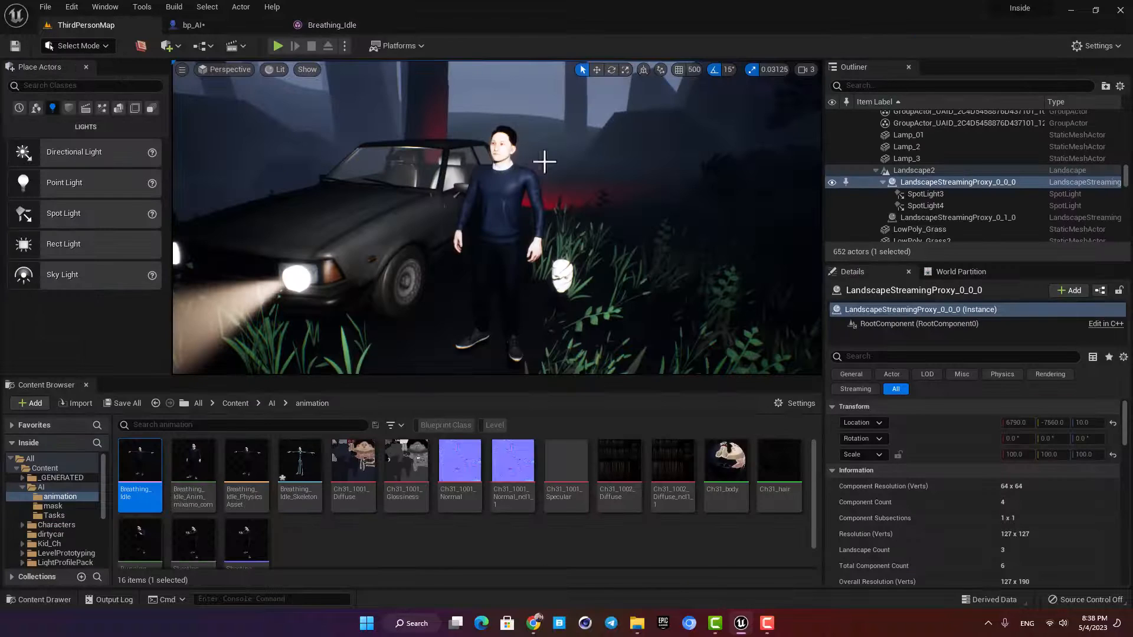
# - Reset the mask StaticMesh location to zero and attach it to HeadSocket
pyautogui.click(194, 24)
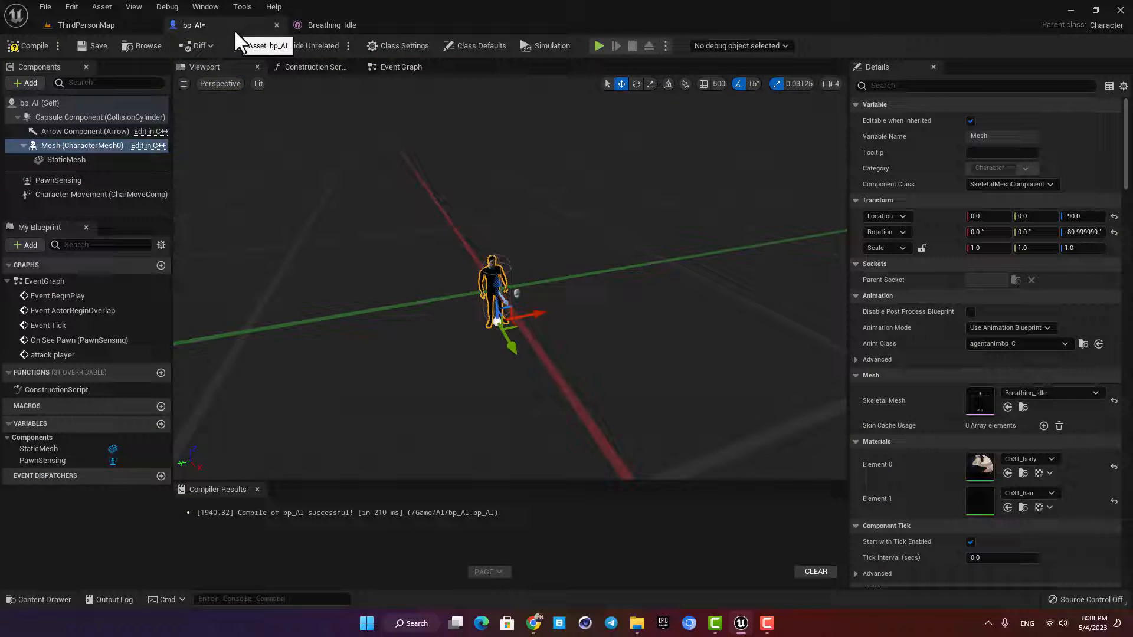
pyautogui.click(331, 24)
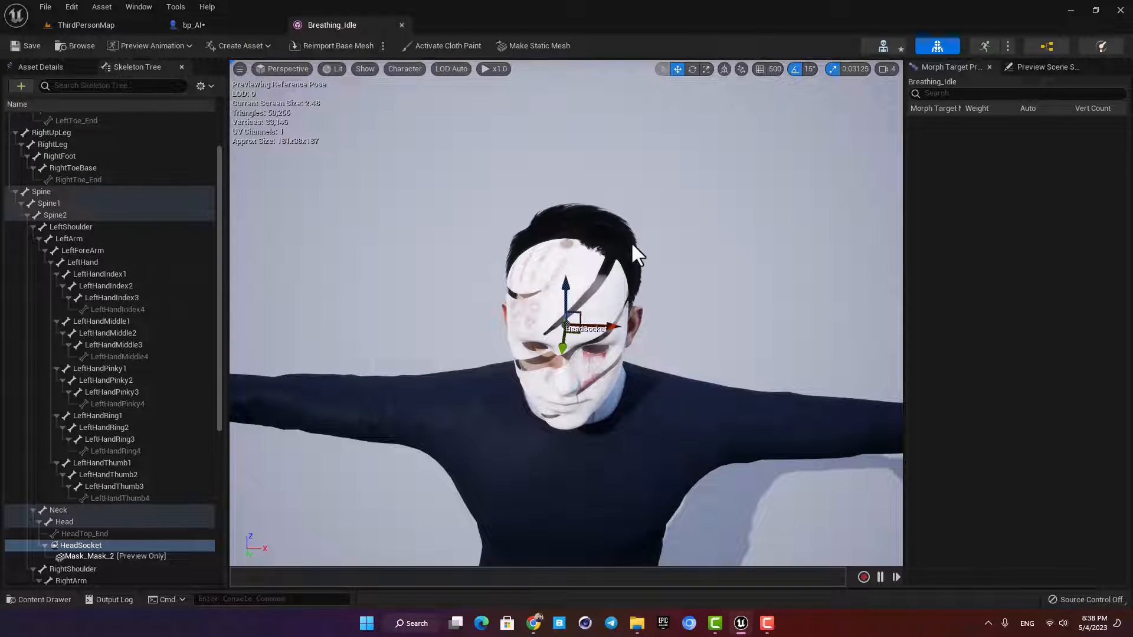
pyautogui.click(193, 25)
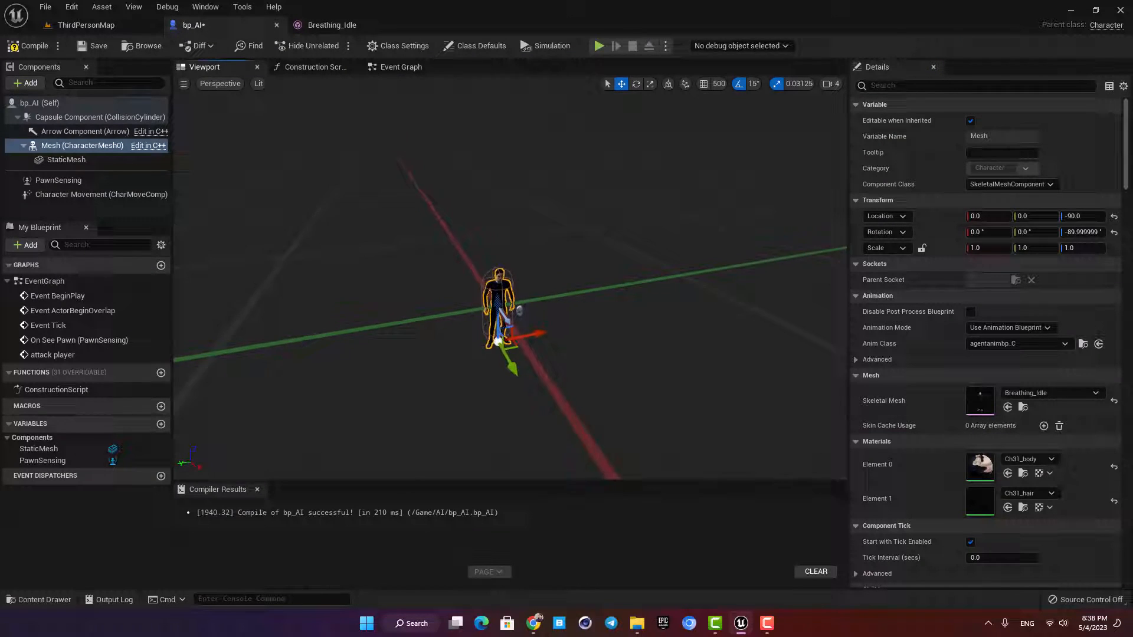
pyautogui.click(65, 159)
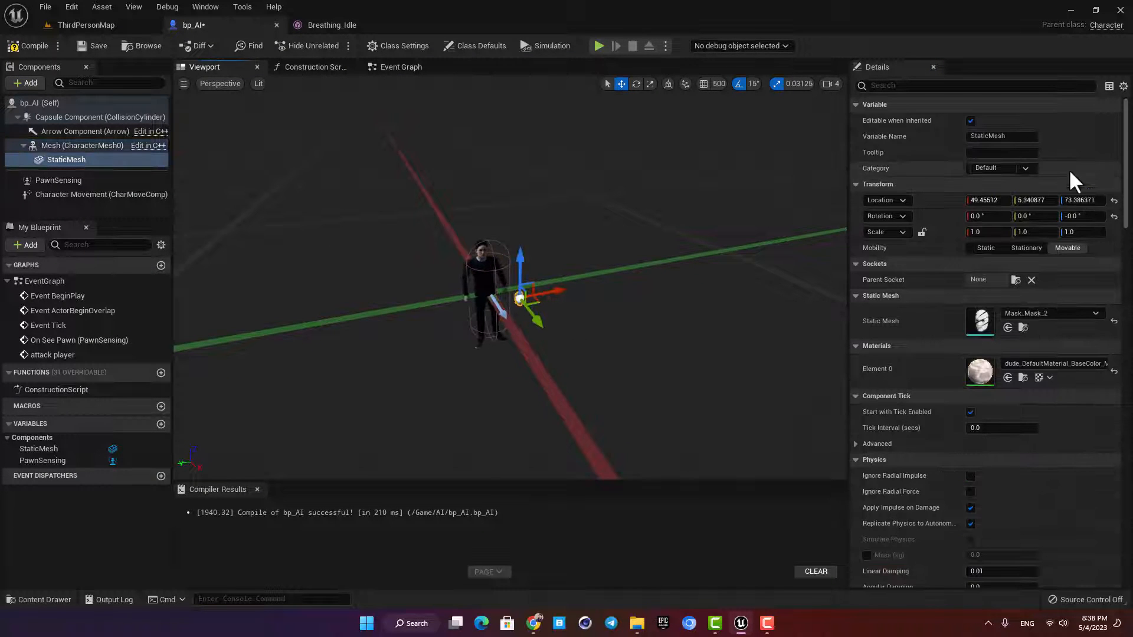
pyautogui.click(1113, 200)
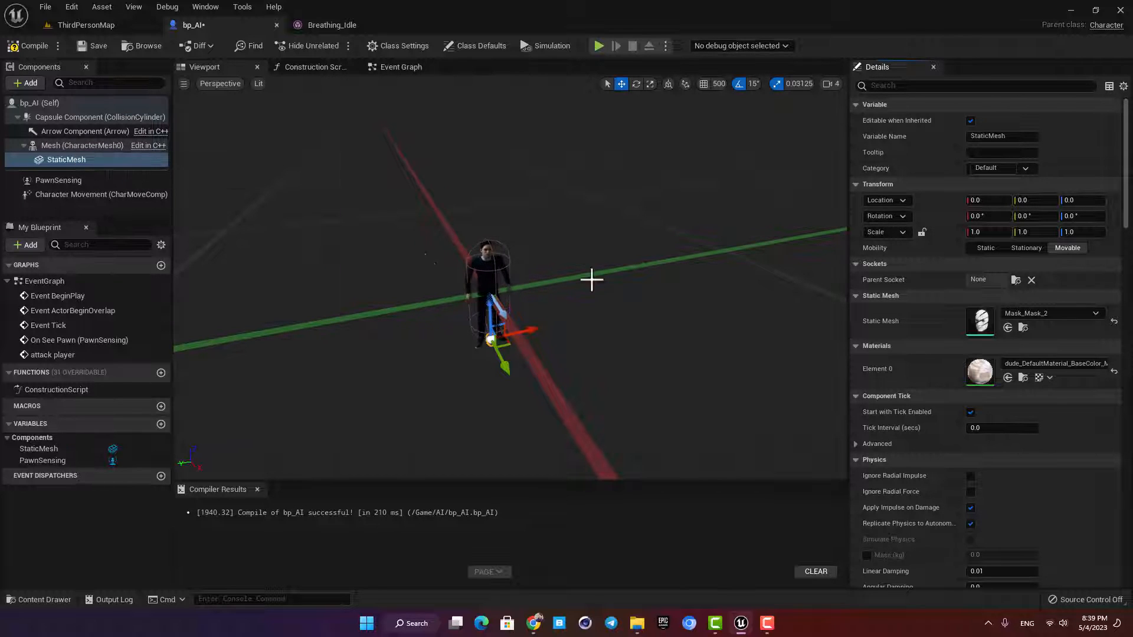
pyautogui.click(985, 280)
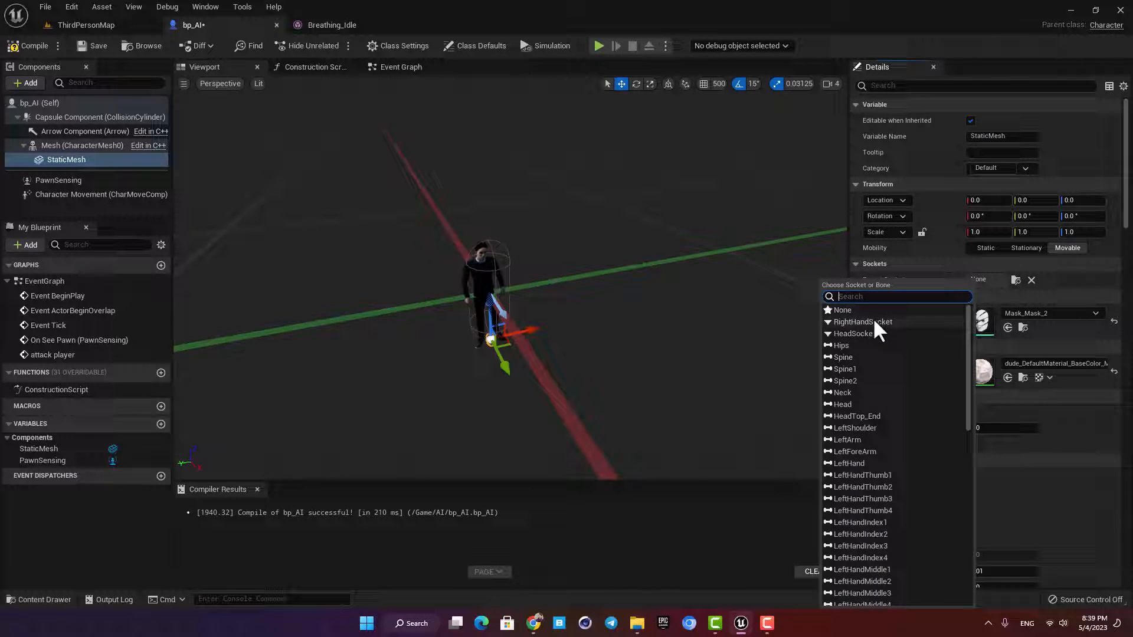
pyautogui.click(856, 333)
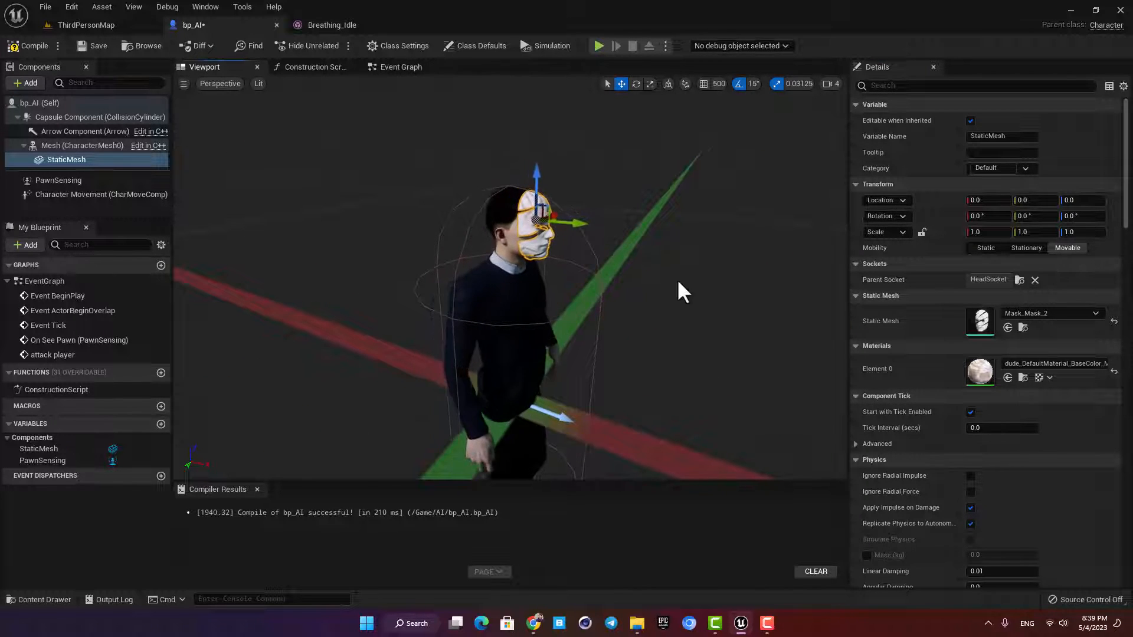
pyautogui.click(331, 25)
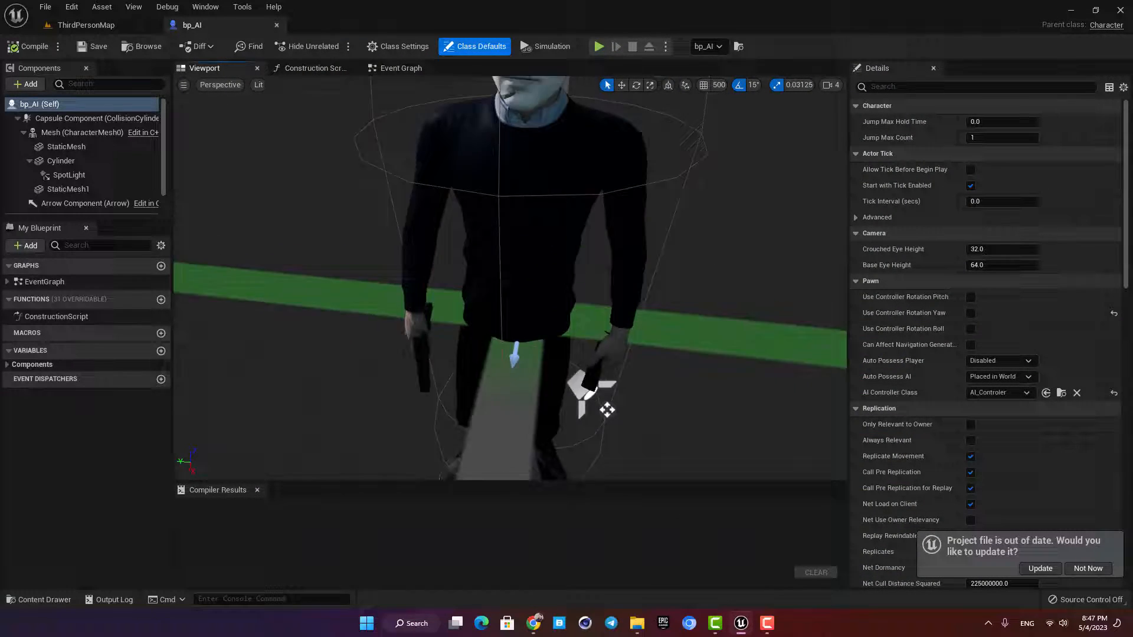
# - Return to the ThirdPersonMap level and start a Play session
pyautogui.click(69, 175)
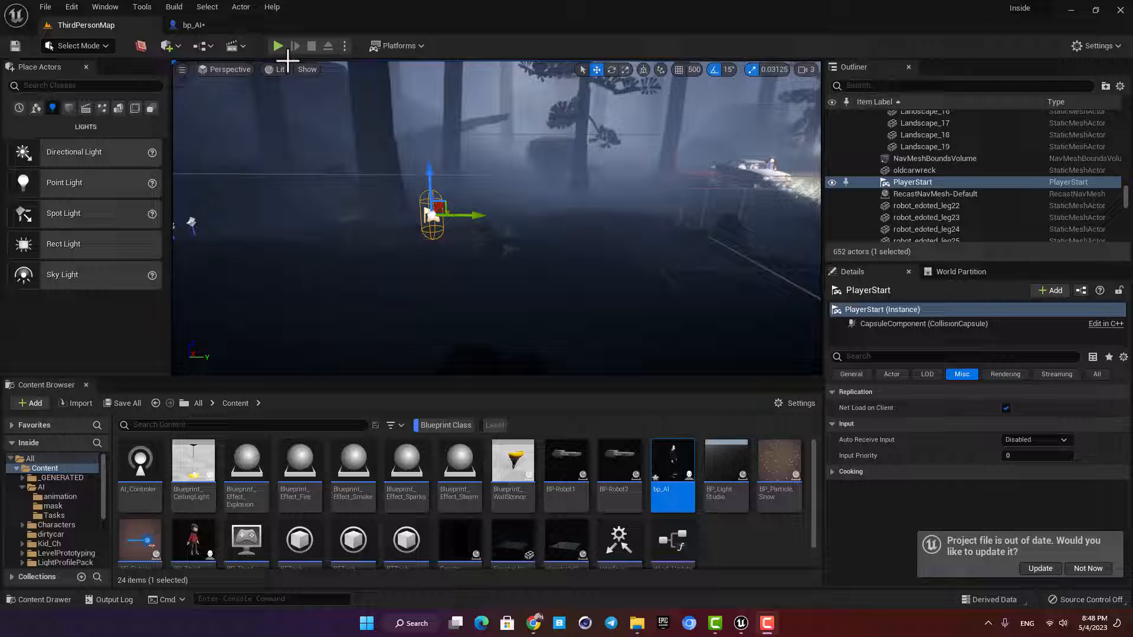
pyautogui.moveTo(376, 177)
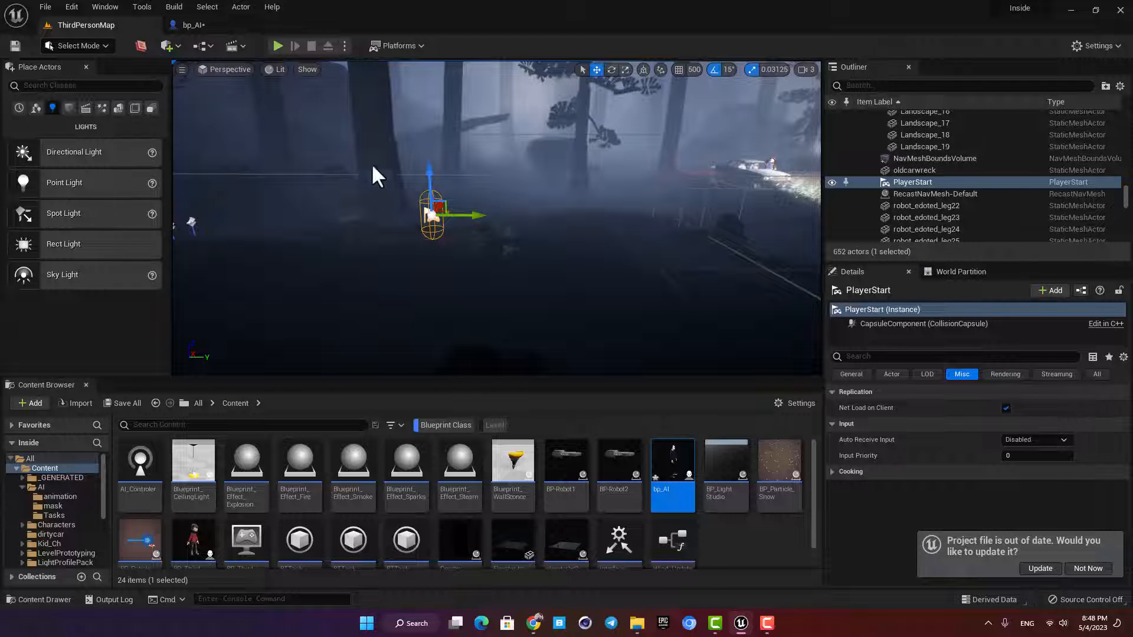
pyautogui.click(278, 45)
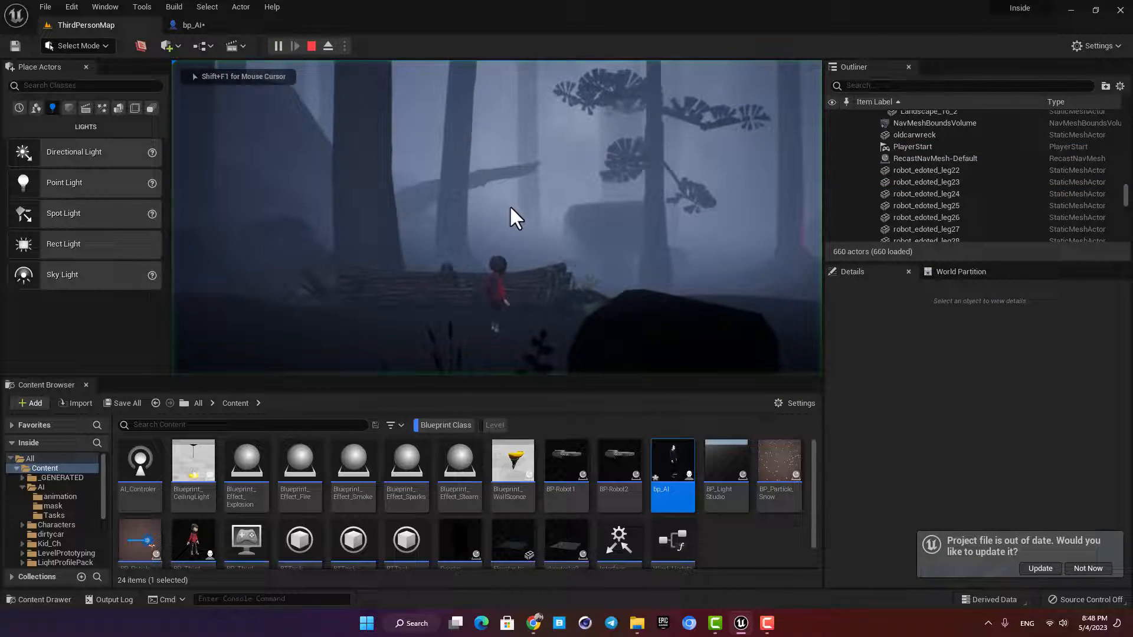